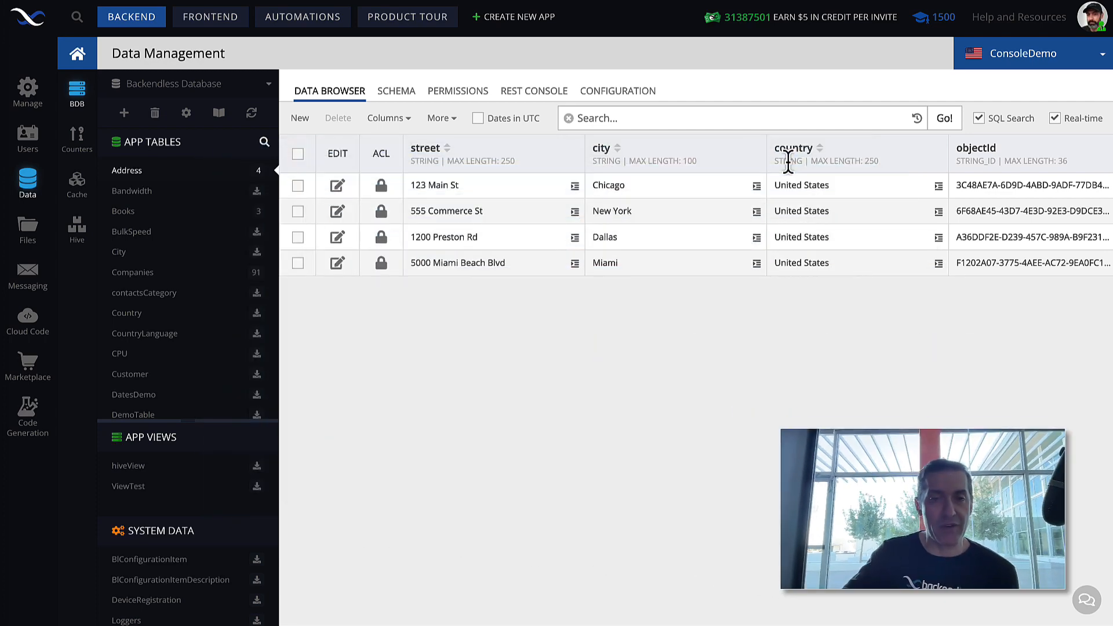
pyautogui.moveTo(323, 202)
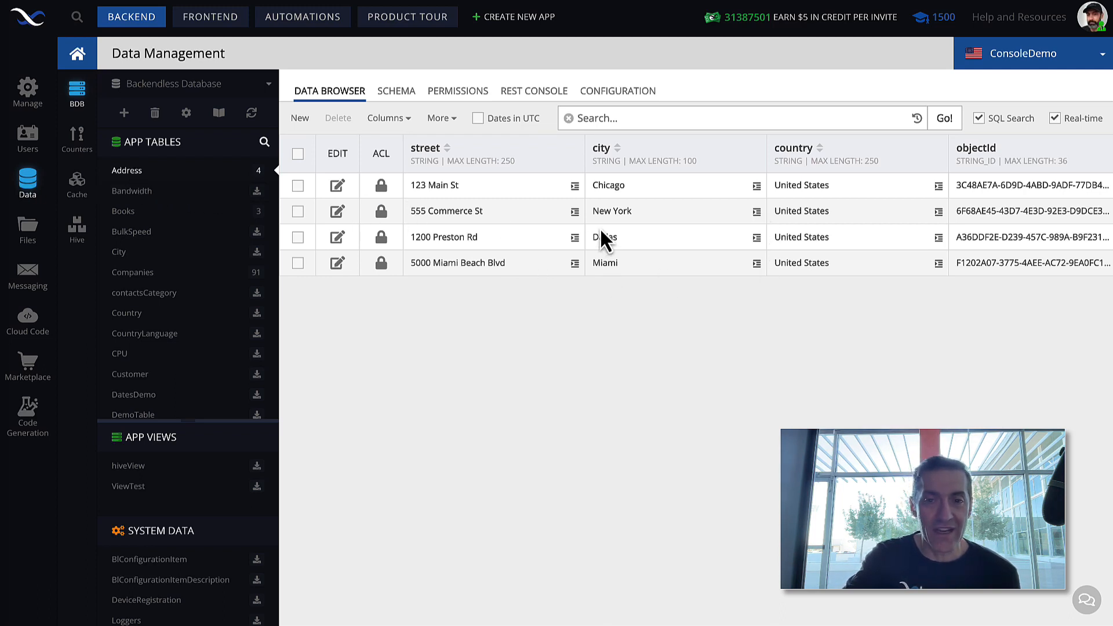
pyautogui.moveTo(742, 241)
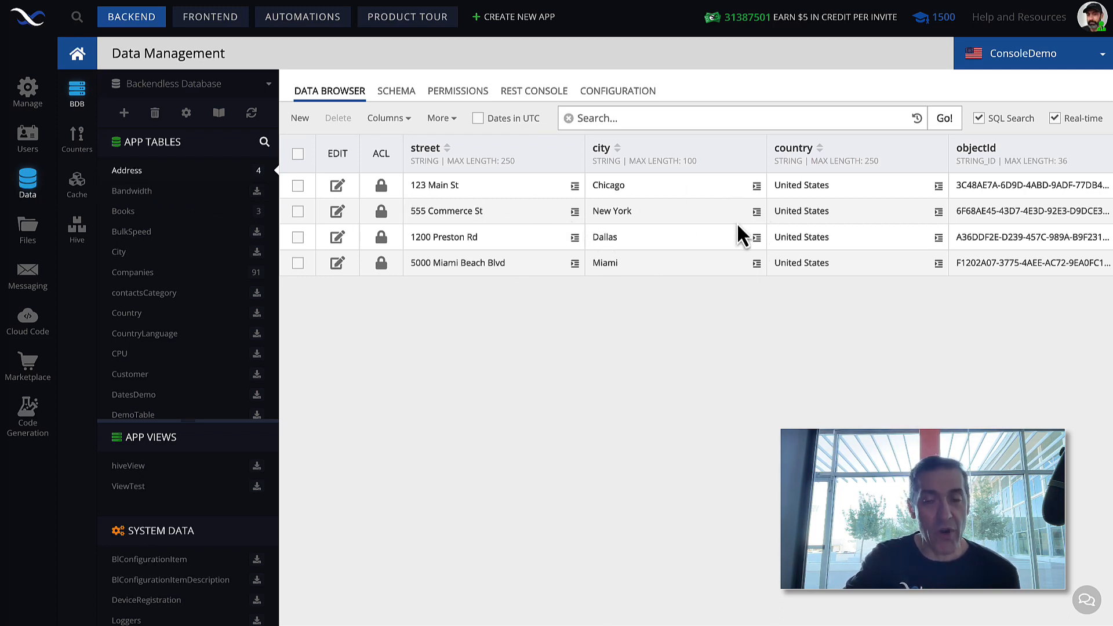
pyautogui.moveTo(617, 257)
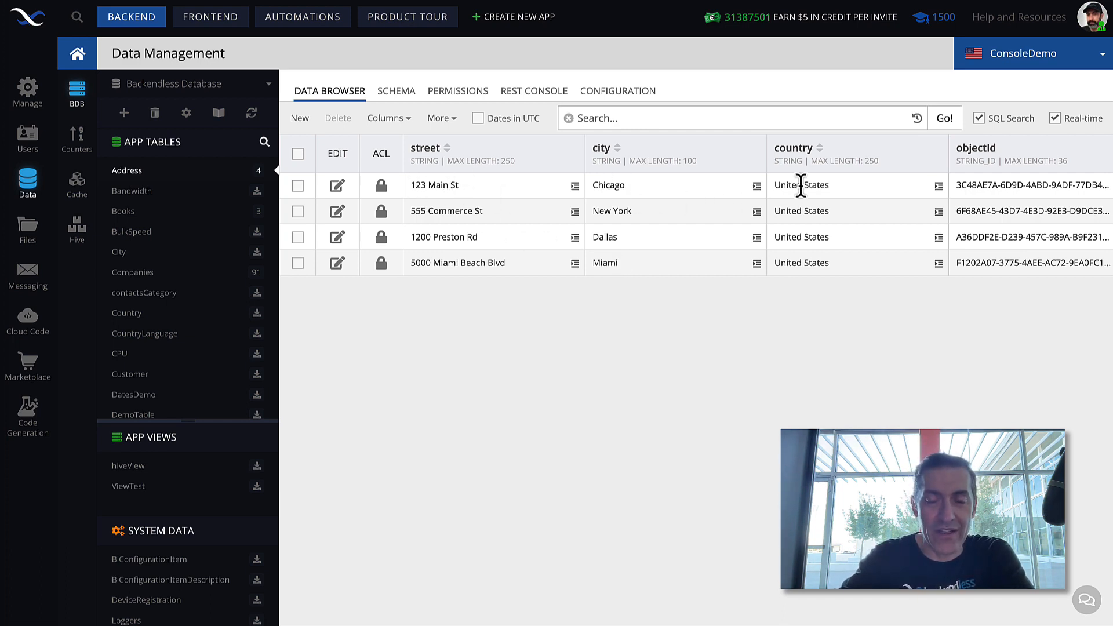
pyautogui.moveTo(690, 268)
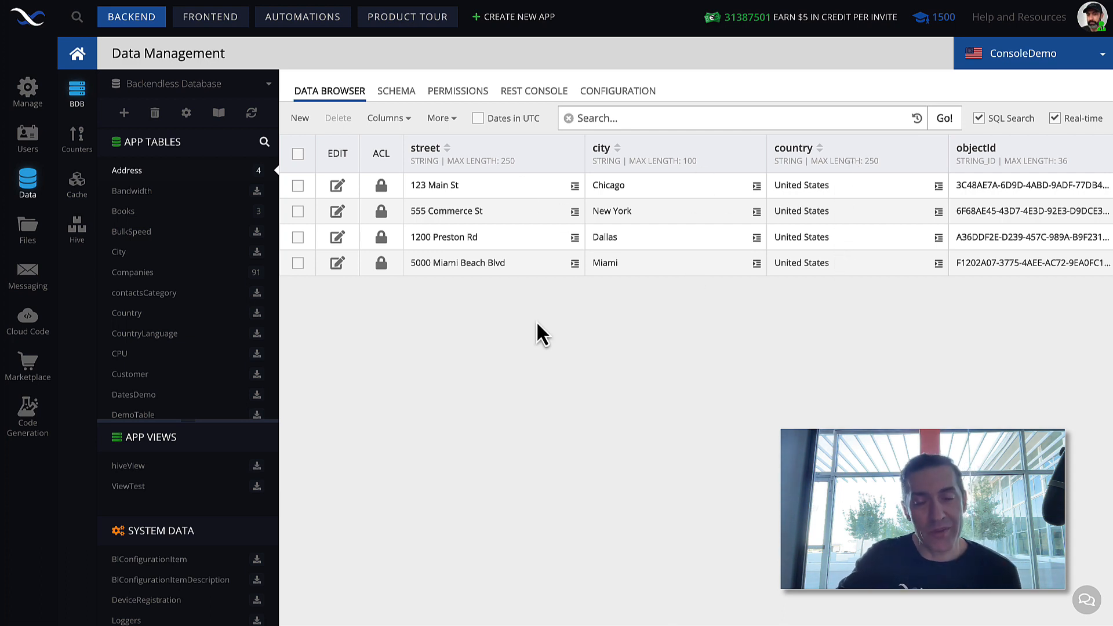
pyautogui.moveTo(575, 186)
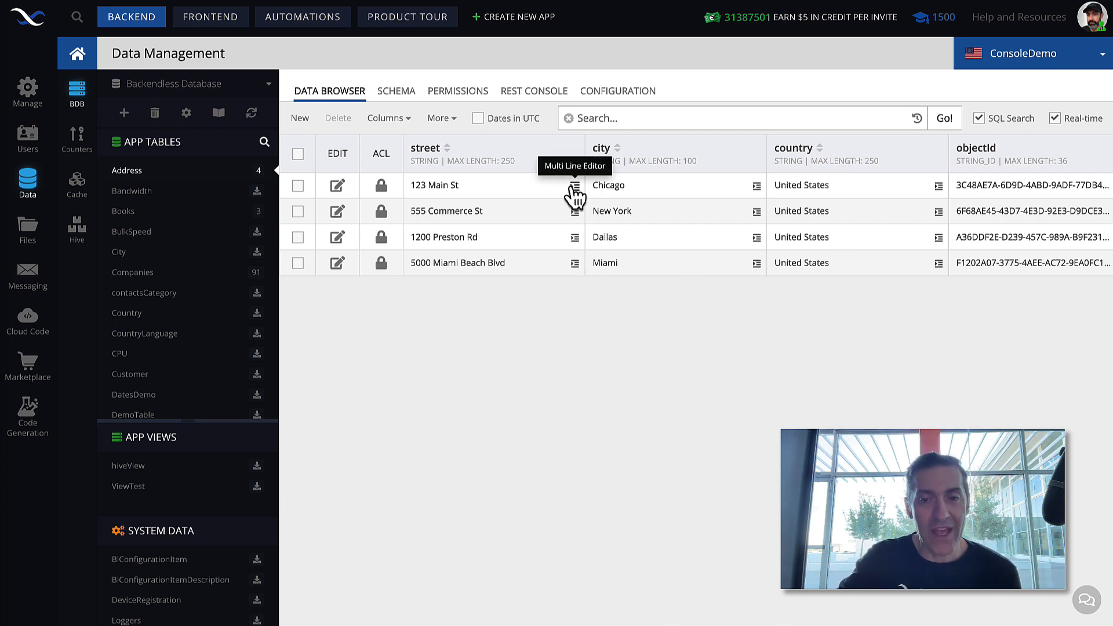
pyautogui.moveTo(561, 313)
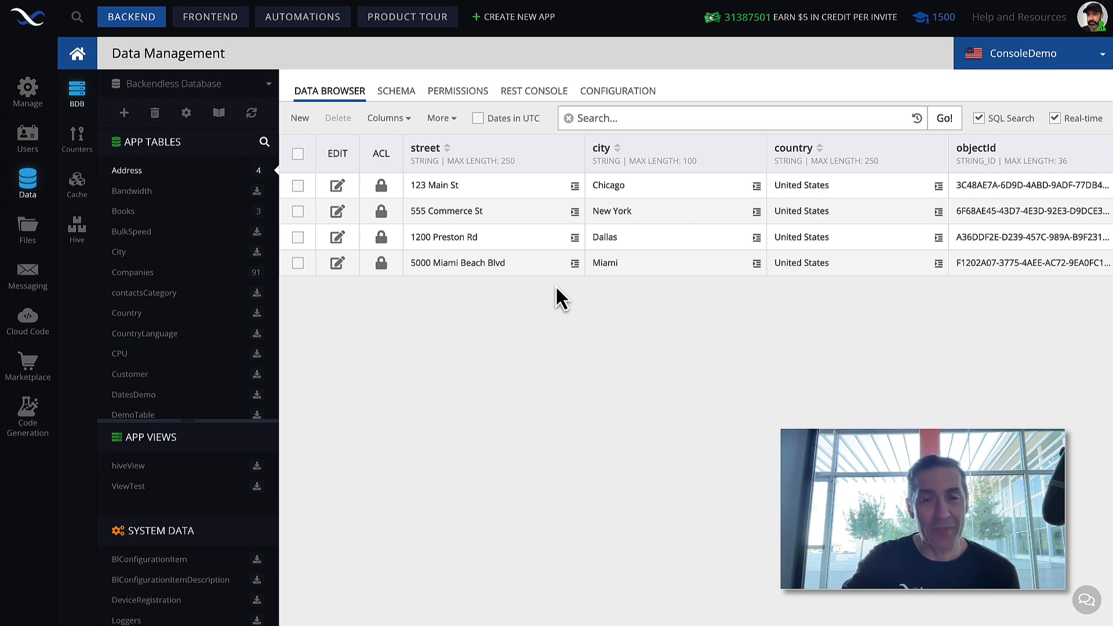
pyautogui.moveTo(464, 160)
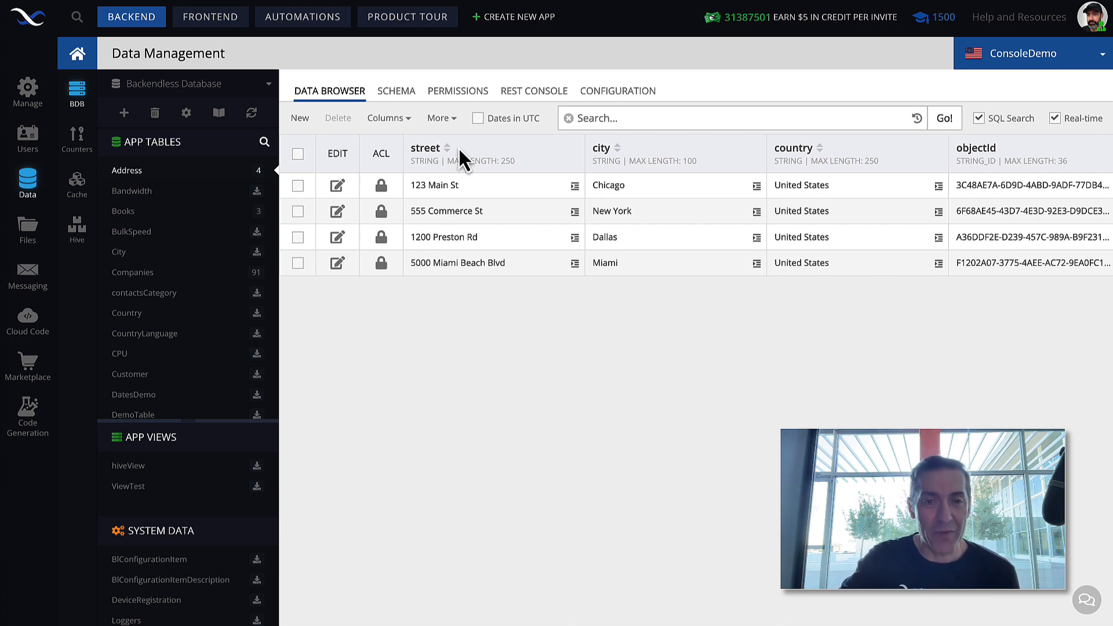
pyautogui.moveTo(432, 152)
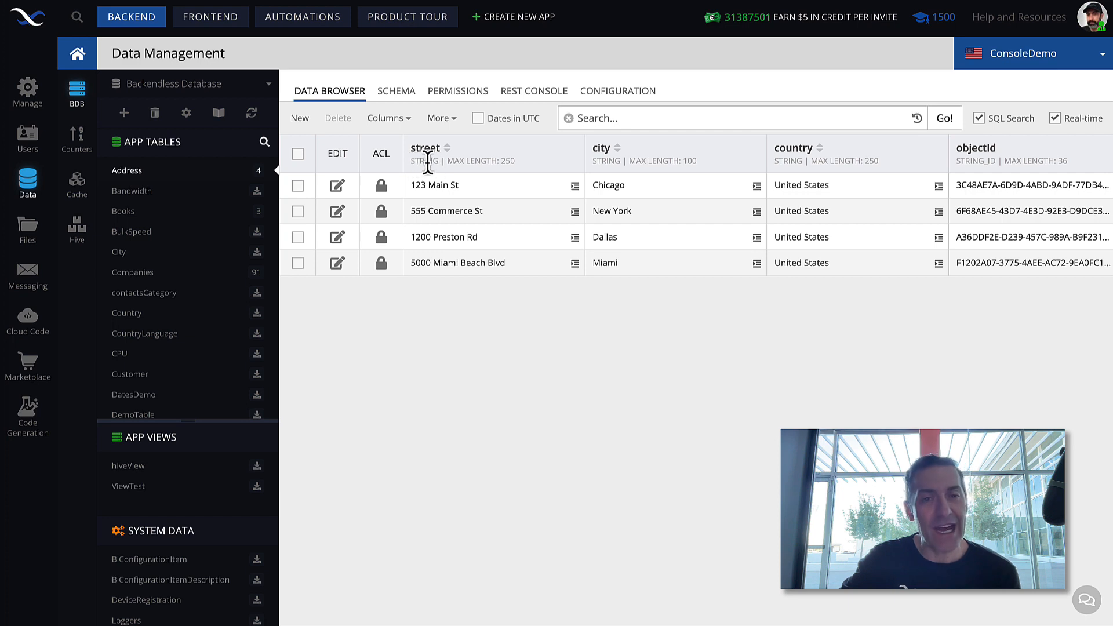
pyautogui.moveTo(457, 244)
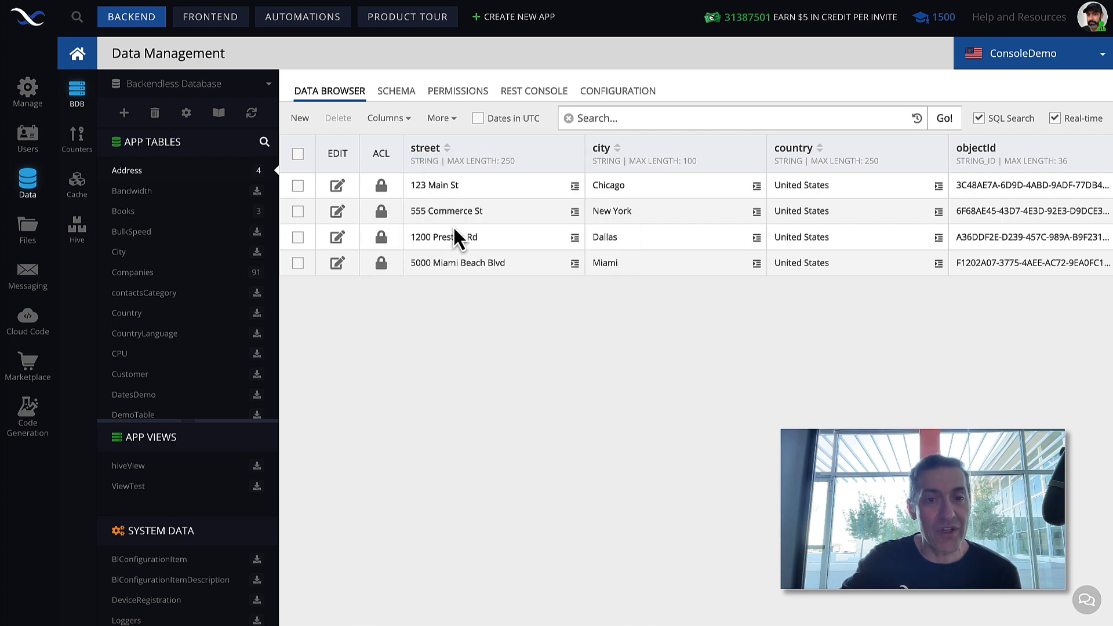
pyautogui.moveTo(612, 156)
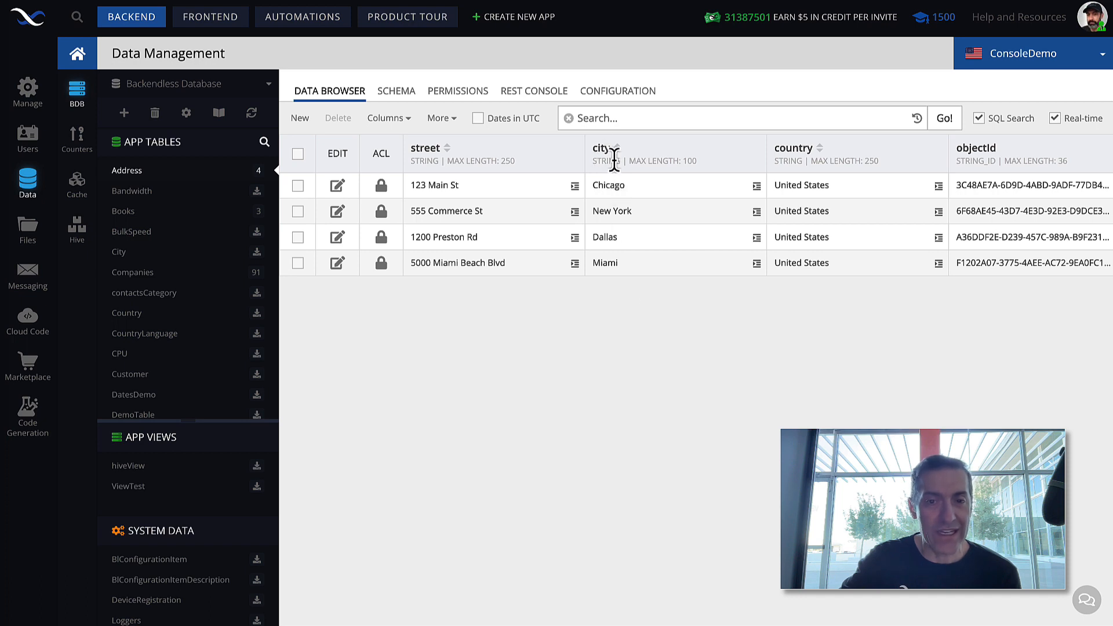
pyautogui.moveTo(738, 198)
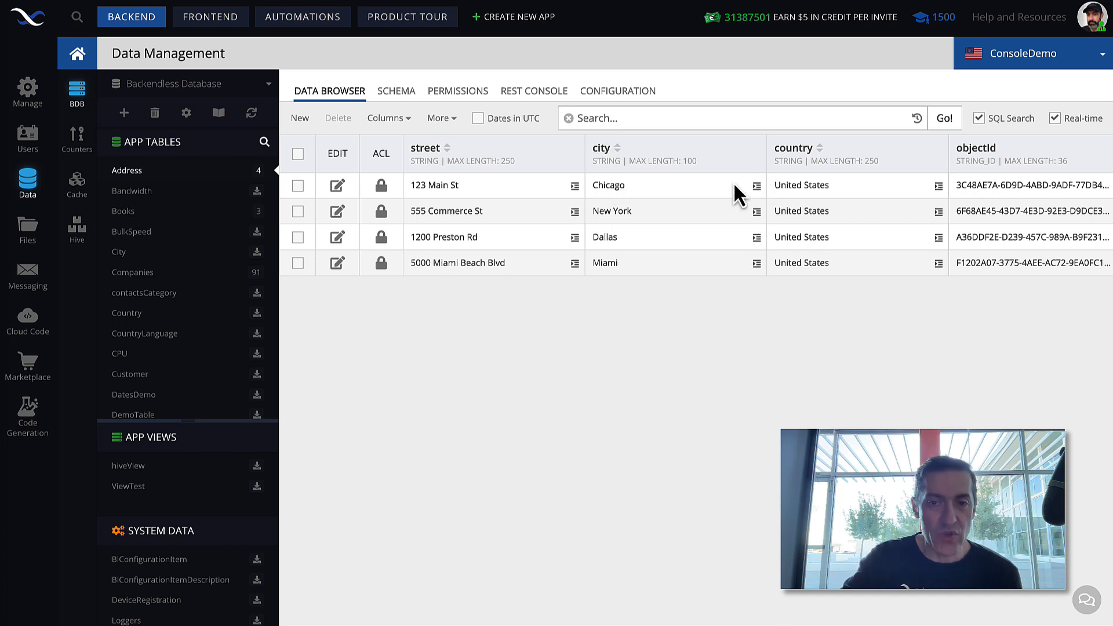
pyautogui.moveTo(682, 361)
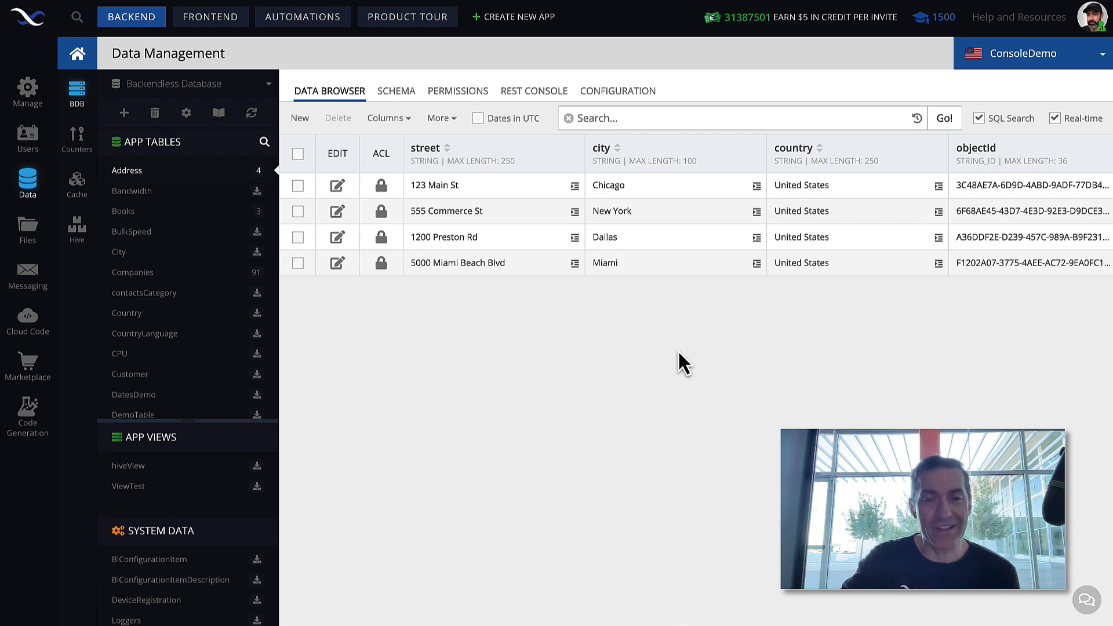
pyautogui.moveTo(672, 328)
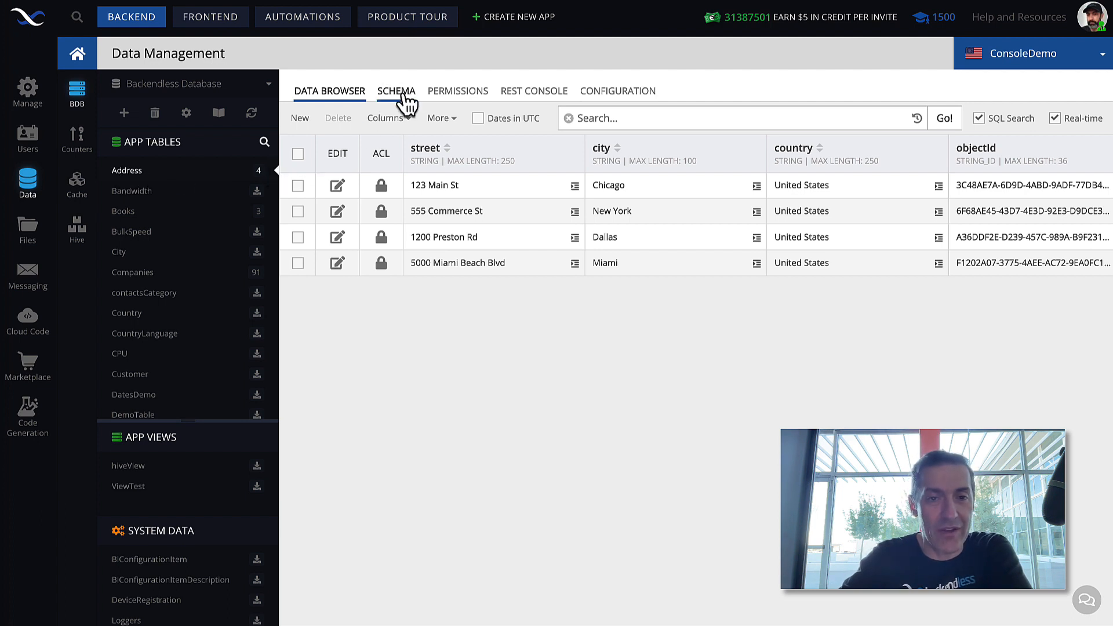
# Switch to the Schema view to see street, city, country and the created, ownerId, updated columns
pyautogui.click(397, 91)
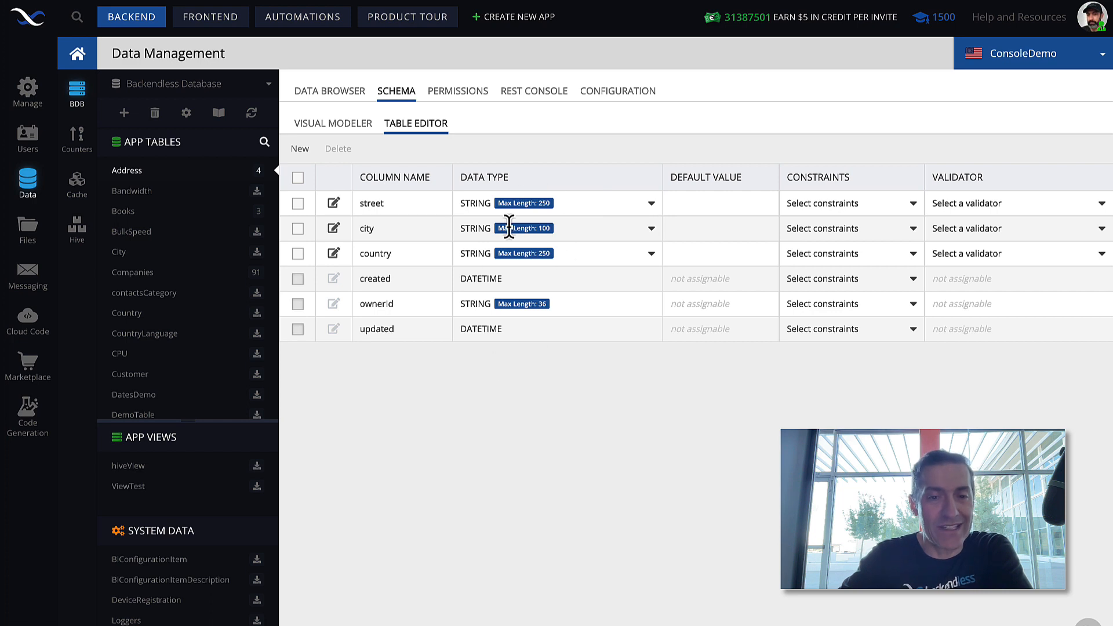
pyautogui.moveTo(398, 214)
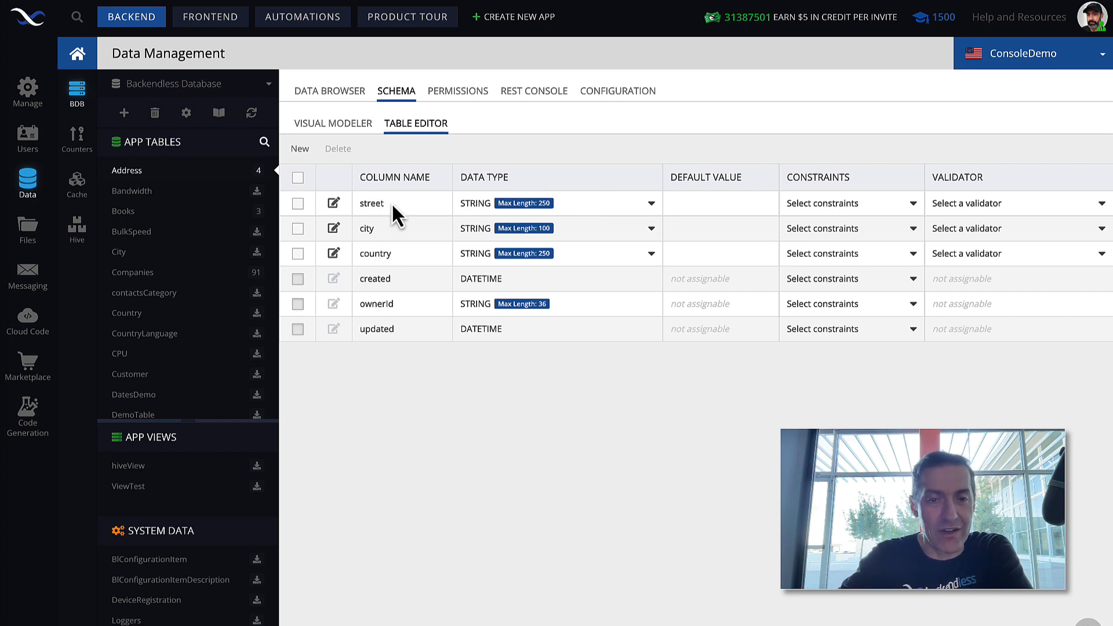
pyautogui.moveTo(351, 220)
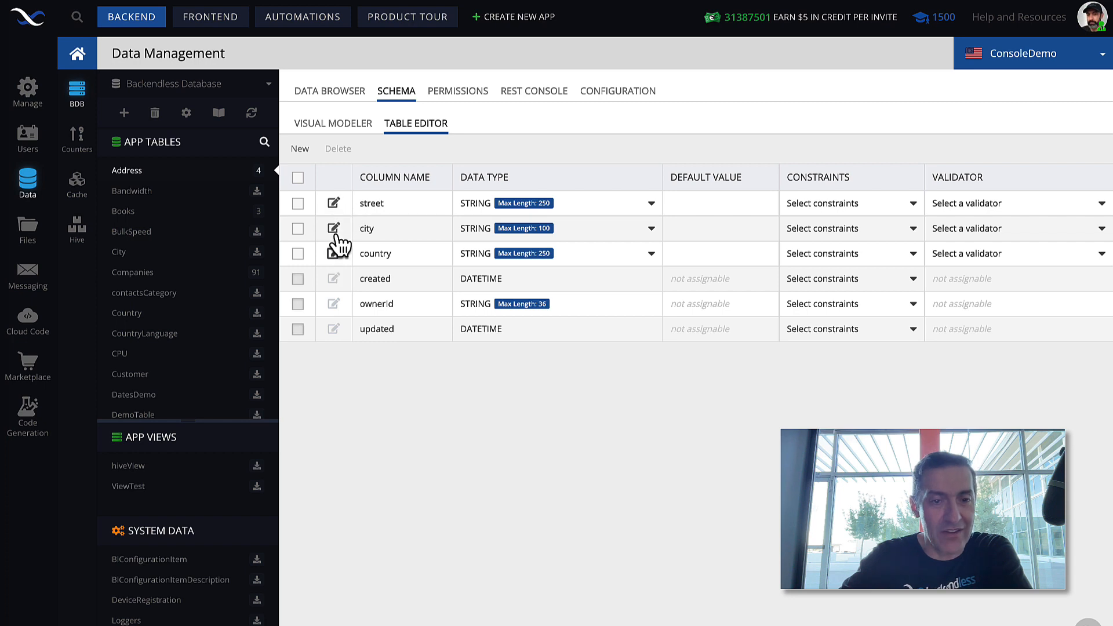
pyautogui.moveTo(396, 218)
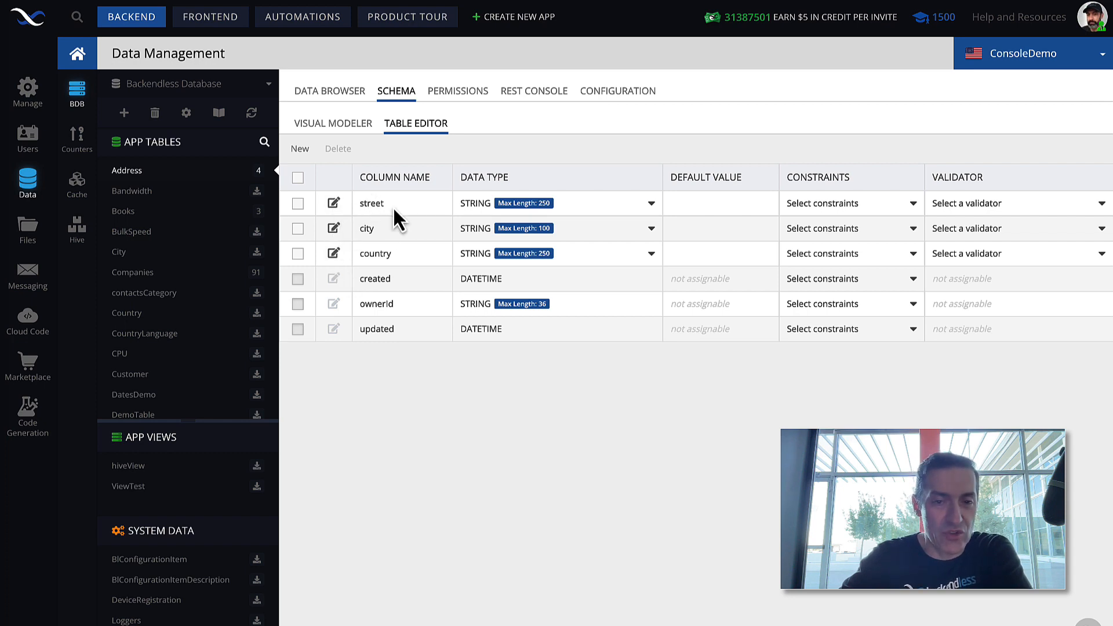
pyautogui.moveTo(508, 360)
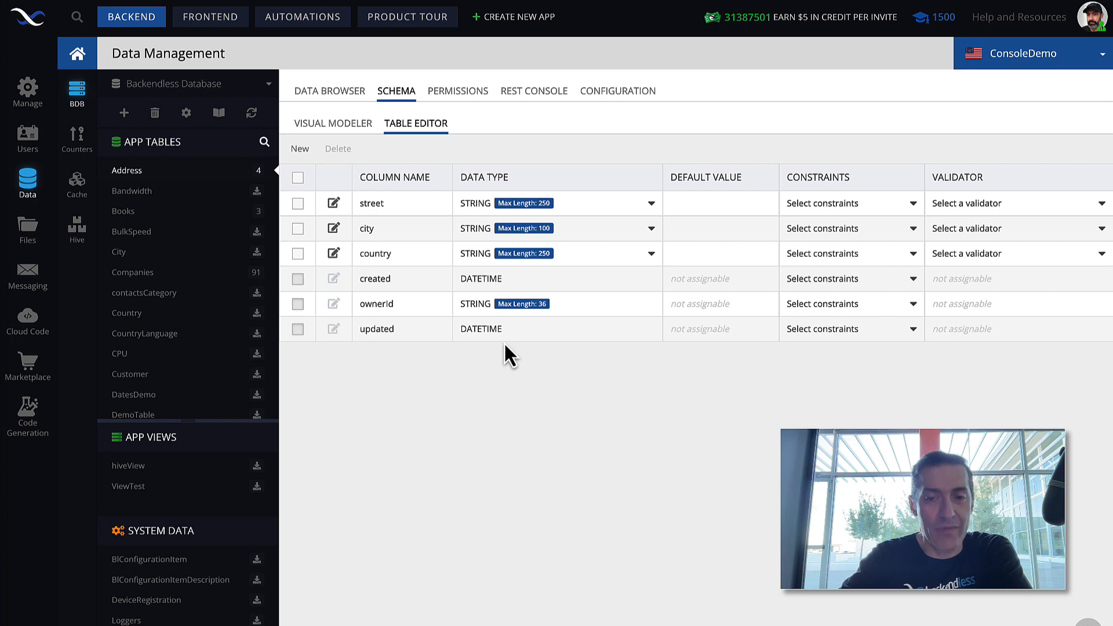